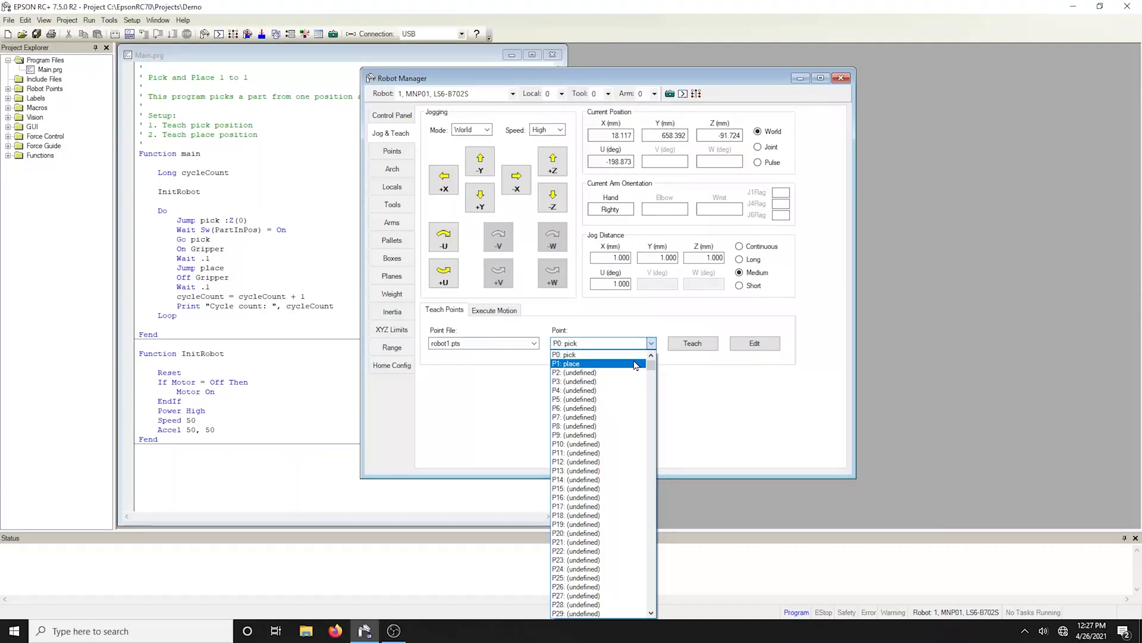
Step: Teach the current robot position as P1: place, then add point 3 on the Points page
click(567, 363)
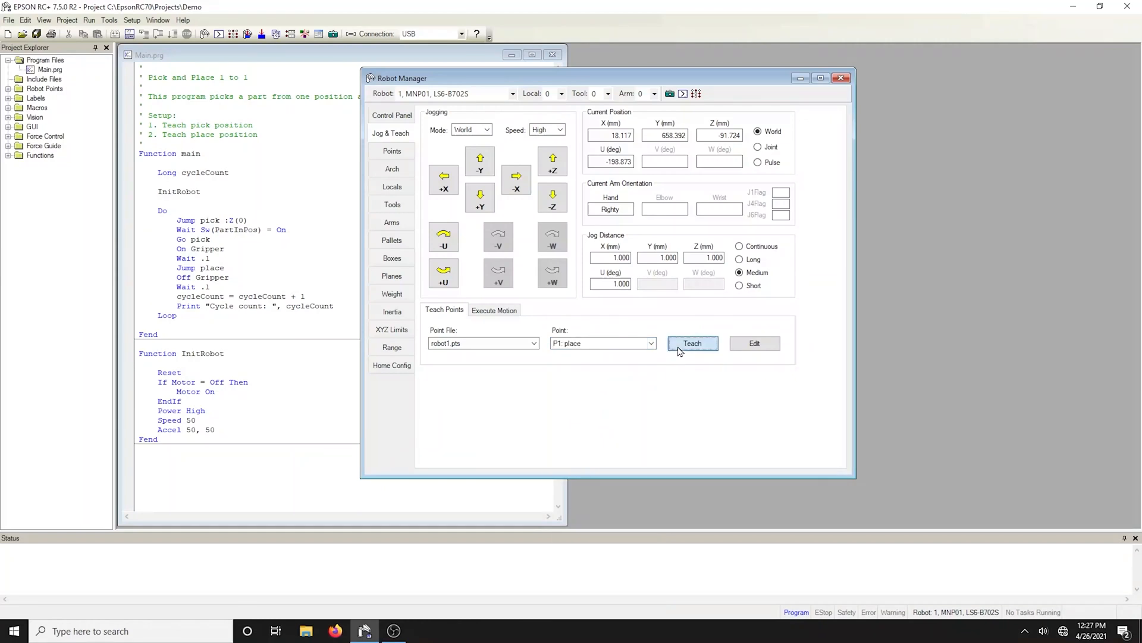
click(691, 343)
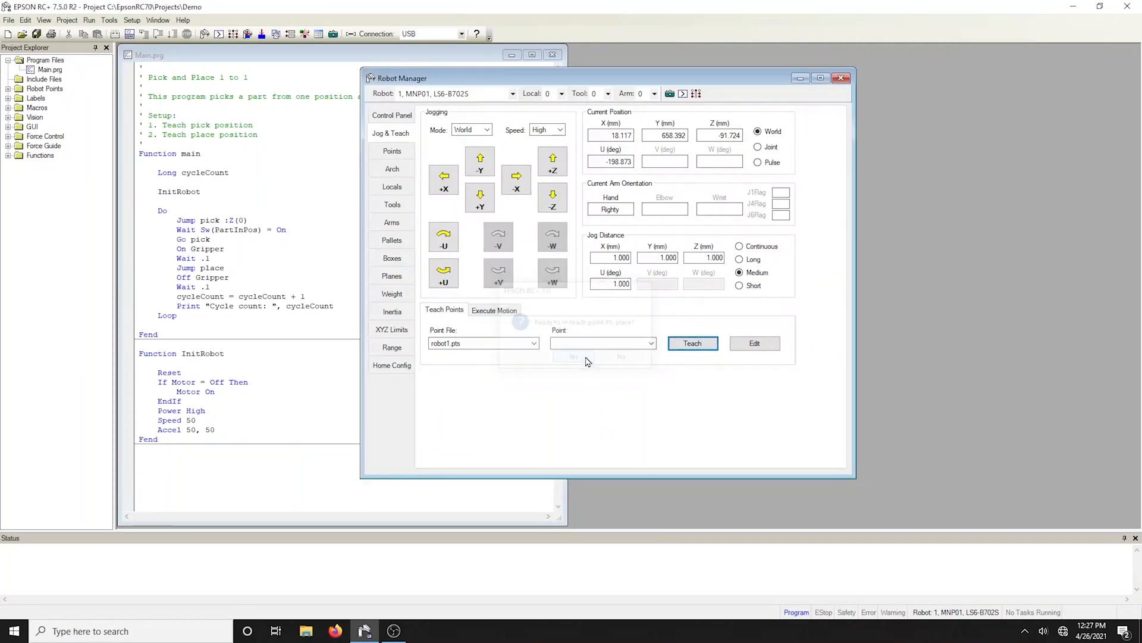
click(573, 356)
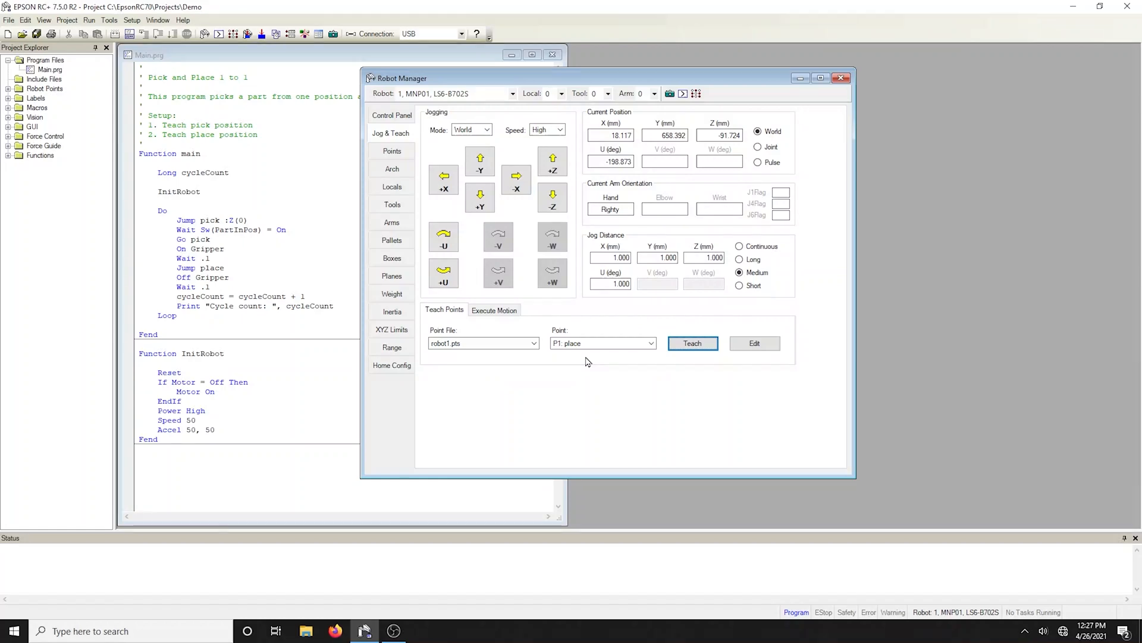
click(392, 151)
text(testP)
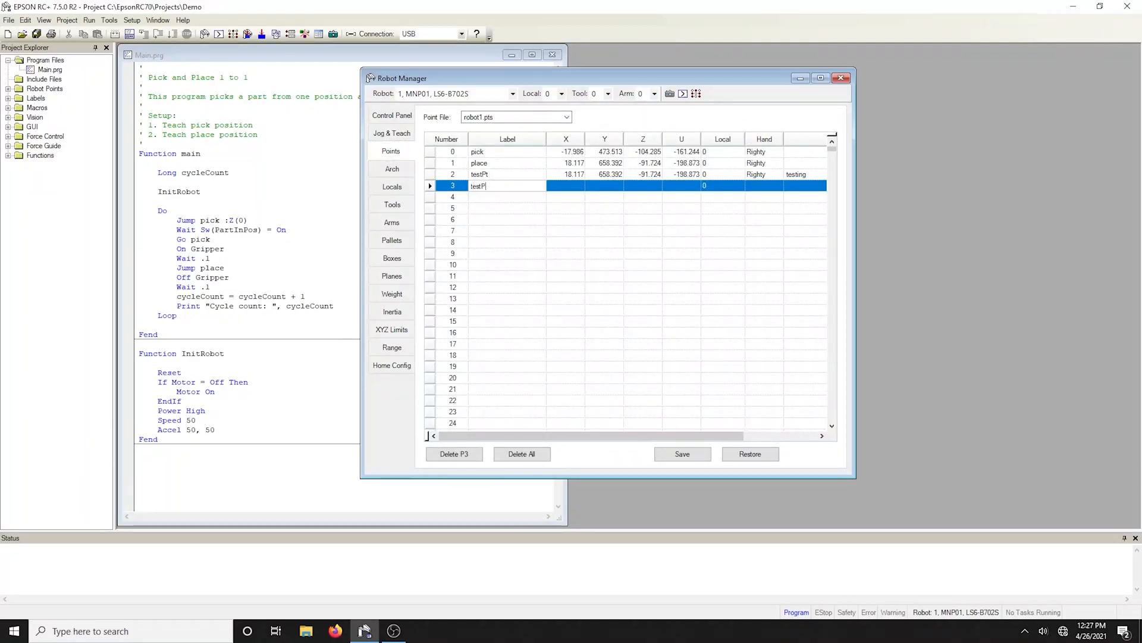
text(2)
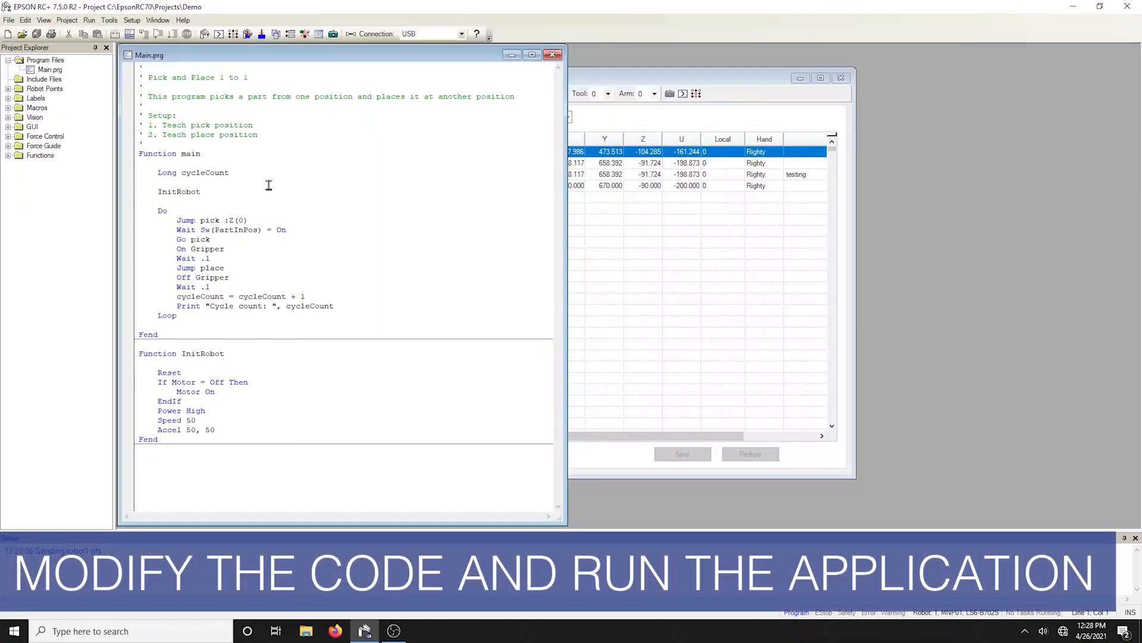
Step: Replace 'Power High' with 'Power Low' in InitRobot and append a 'Hello World!' comment
double_click(169, 410)
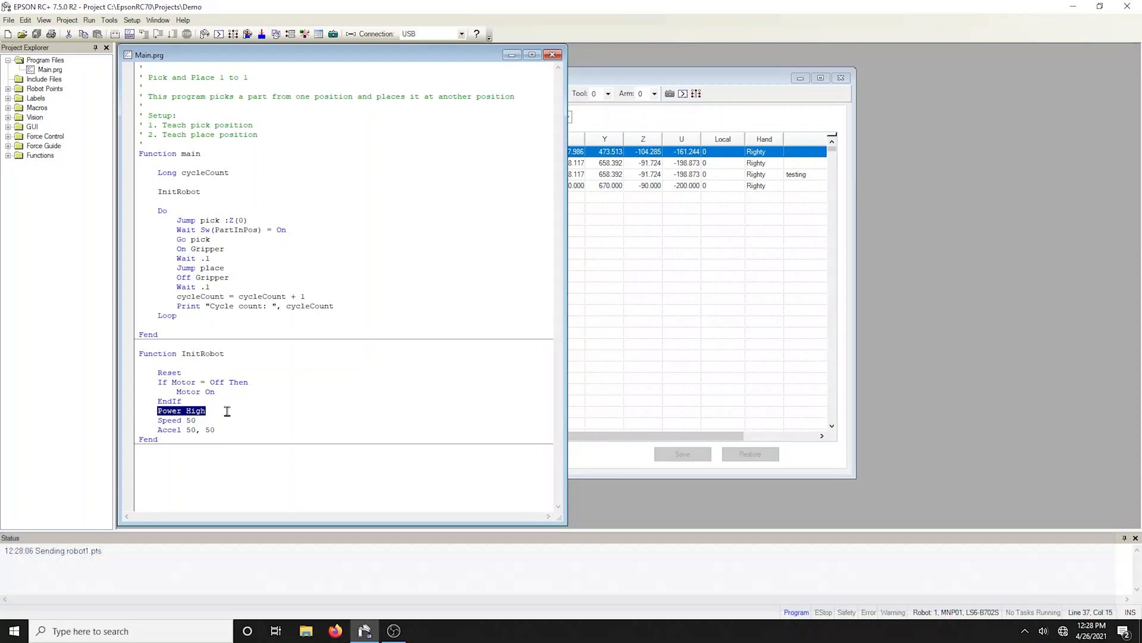
click(207, 410)
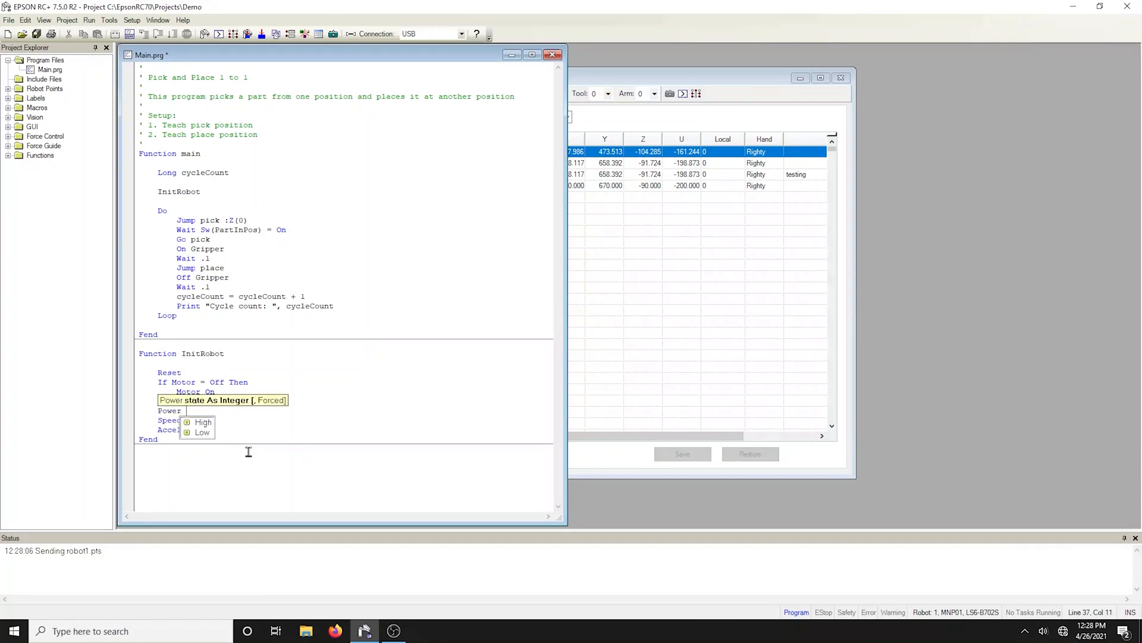
mouse_move(203, 433)
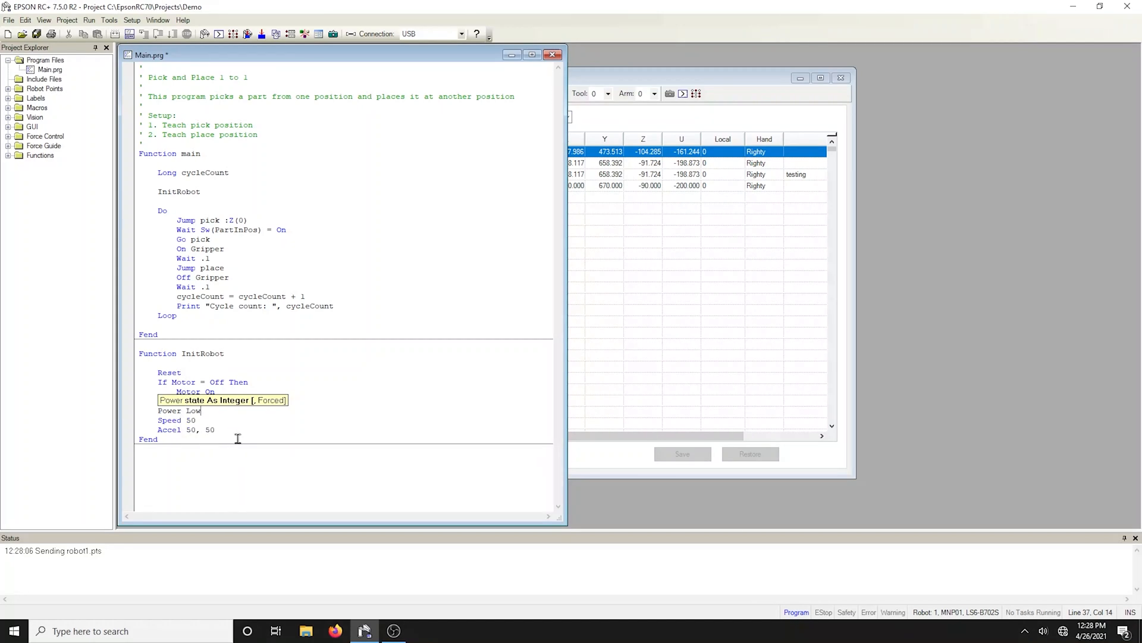
text("Hello W)
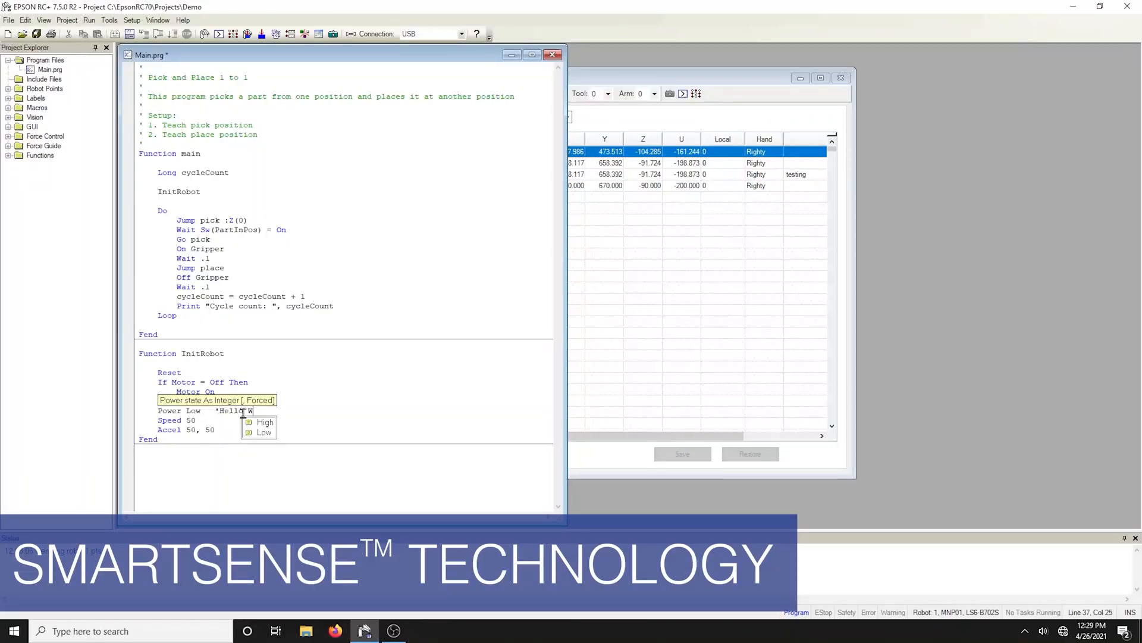
text(World!)
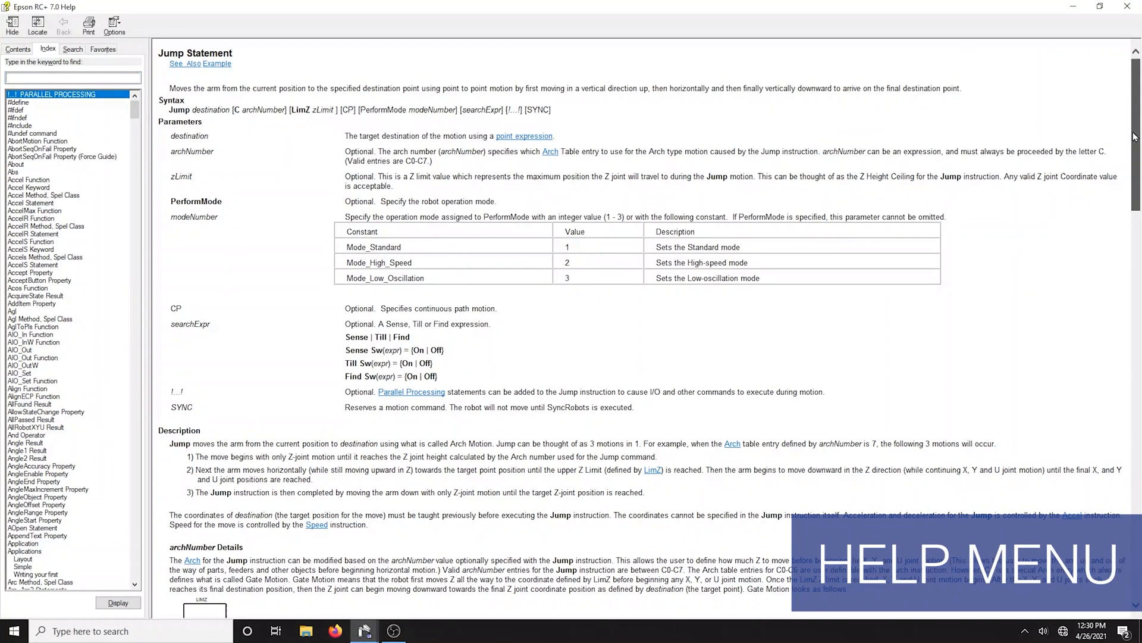
scroll(down, 3)
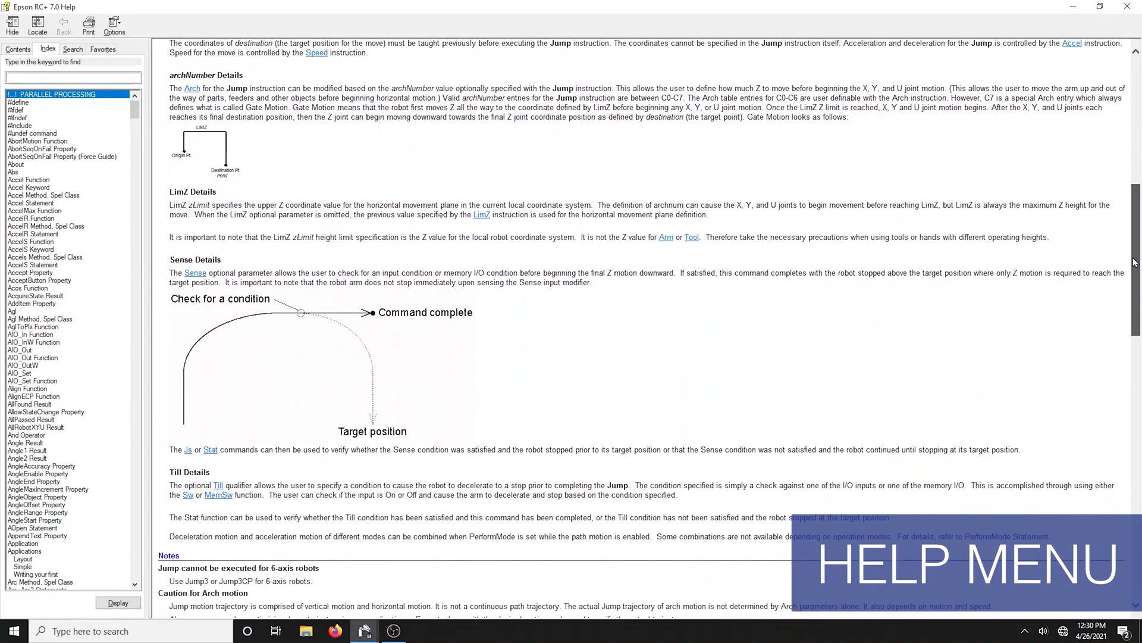
scroll(down, 3)
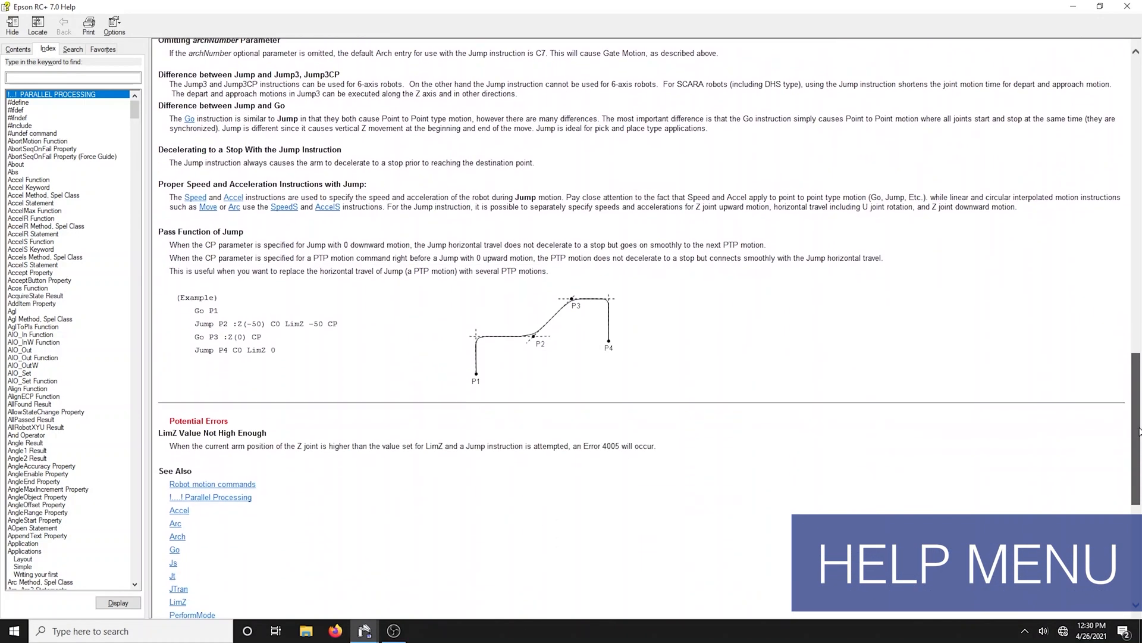
scroll(down, 3)
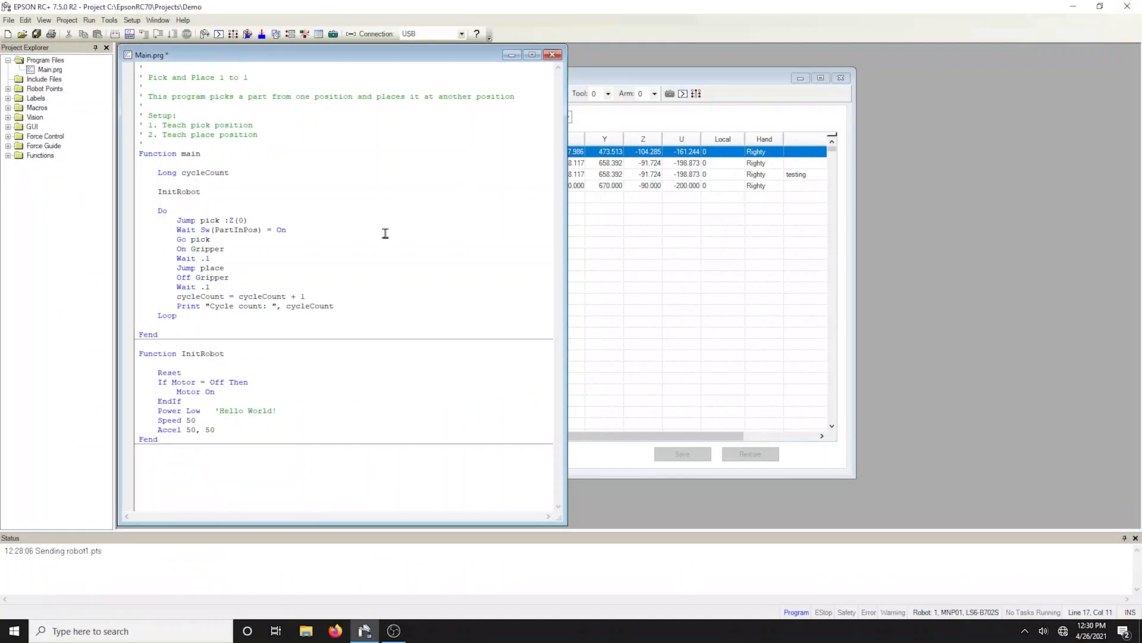
click(211, 240)
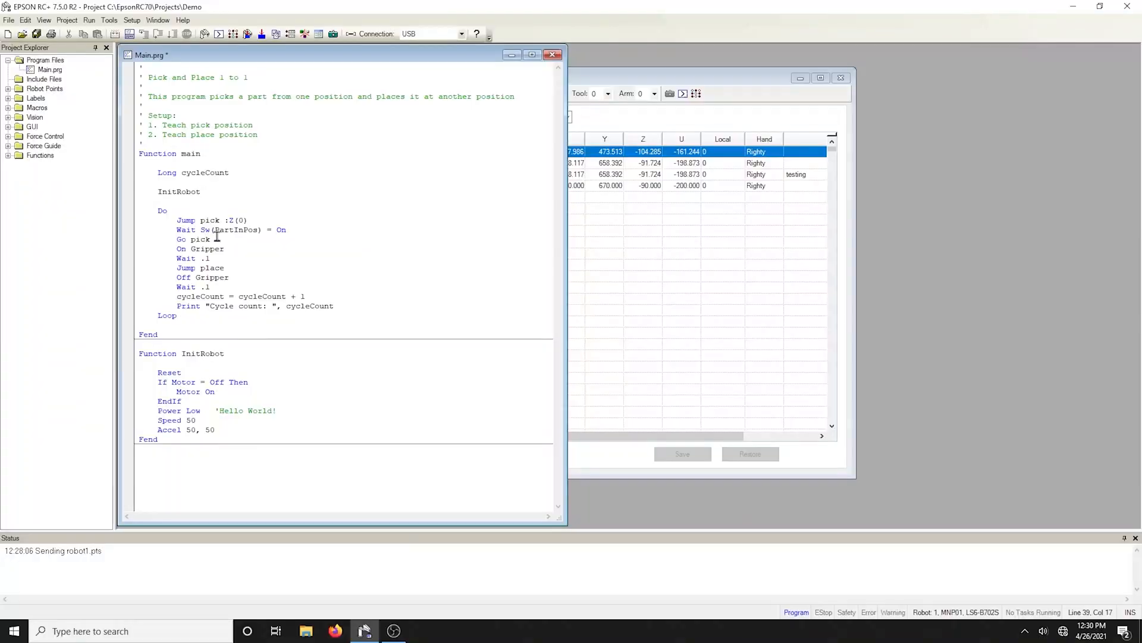
double_click(179, 191)
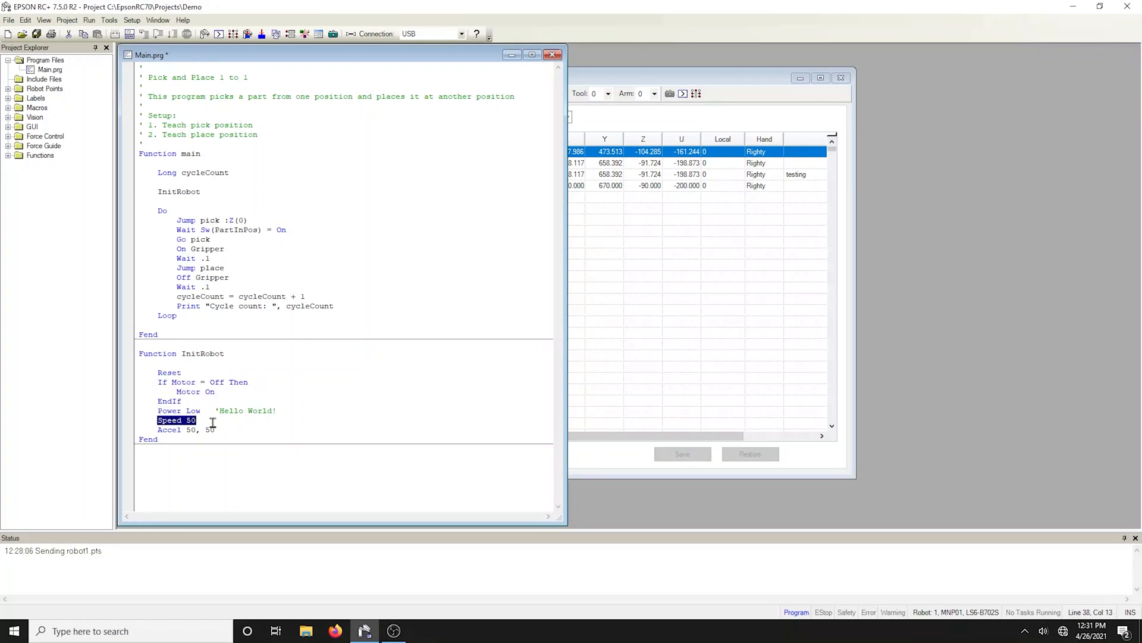
click(215, 429)
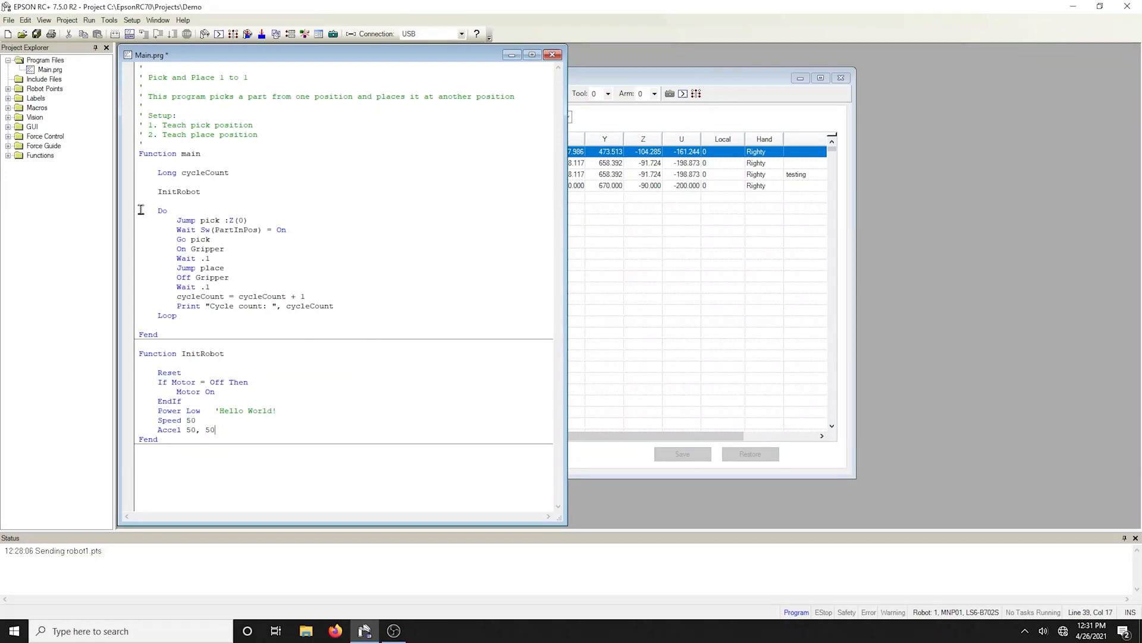
drag(163, 210, 211, 258)
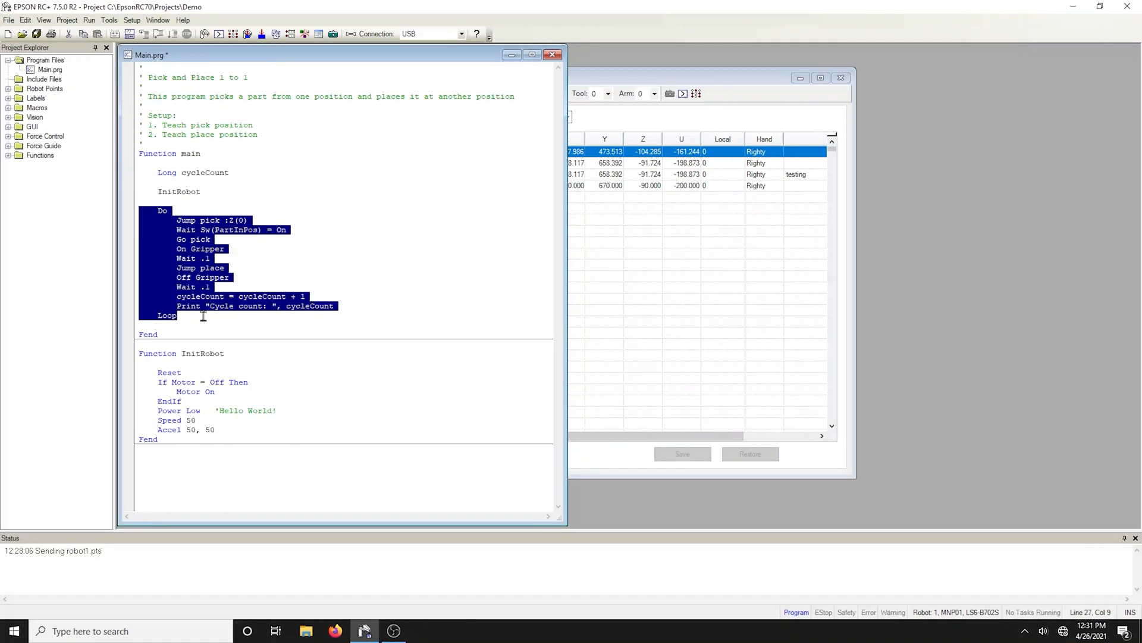
double_click(196, 220)
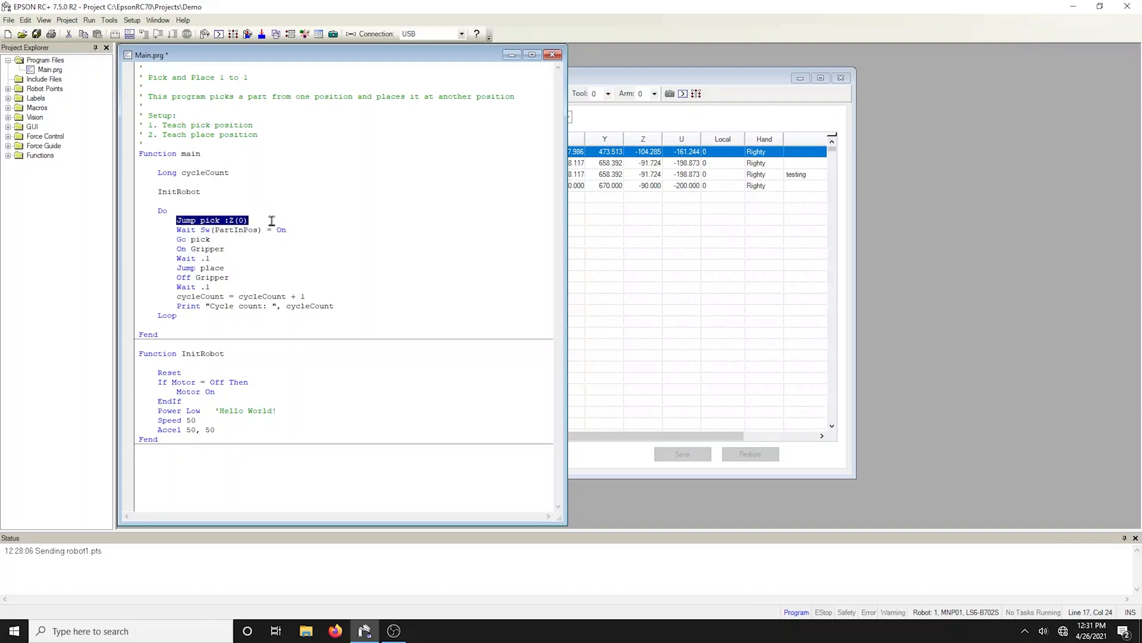
click(242, 230)
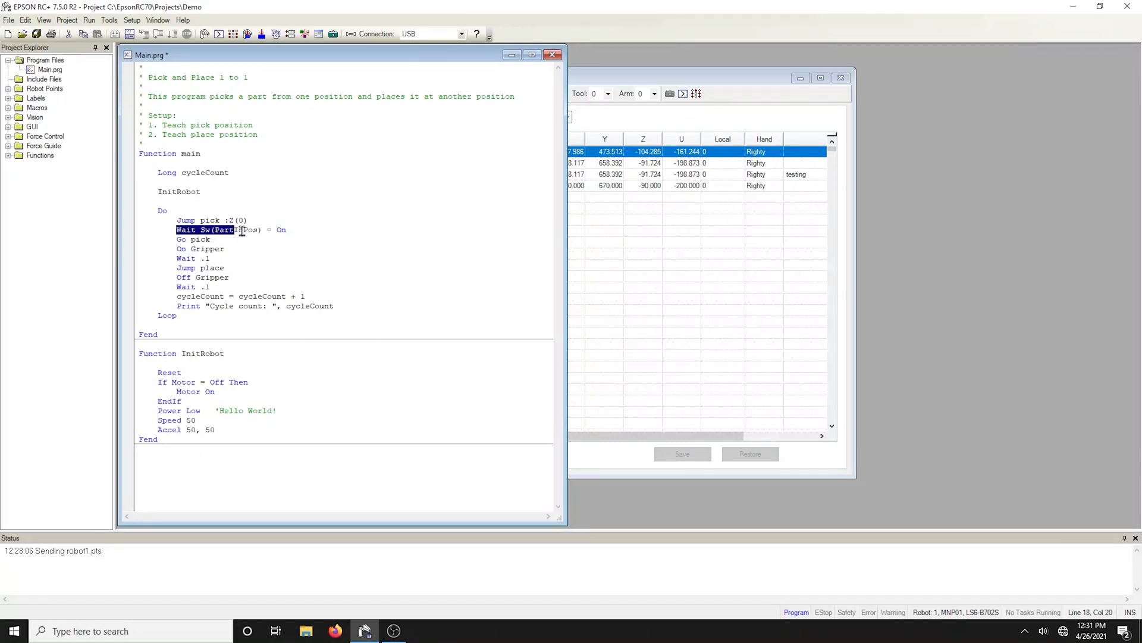
drag(176, 230, 286, 230)
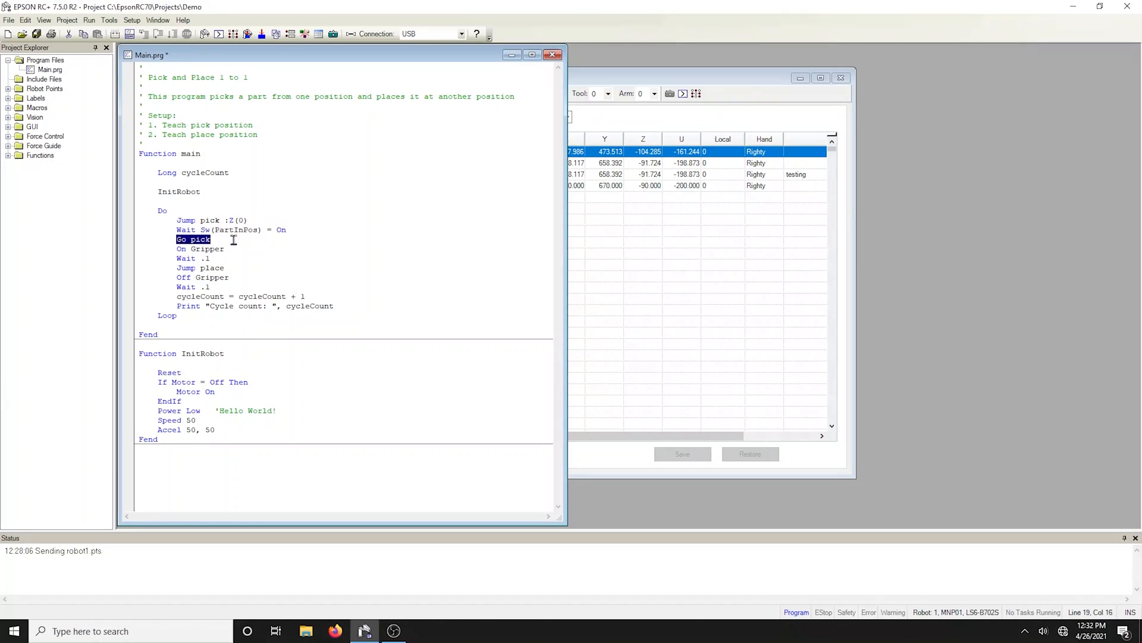
click(200, 249)
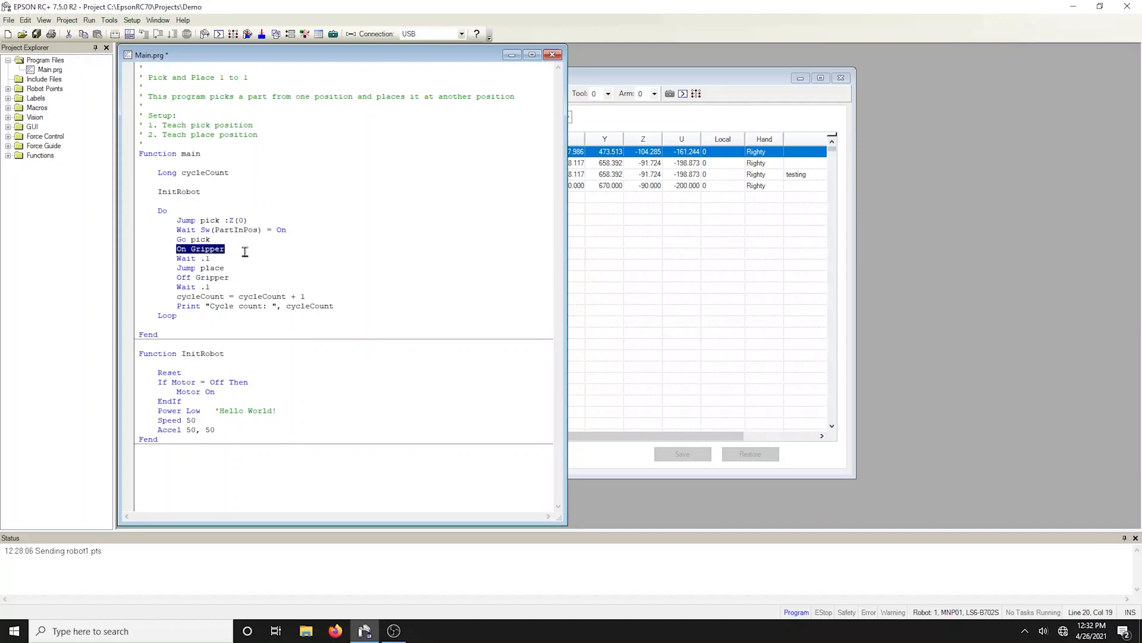
mouse_move(186, 263)
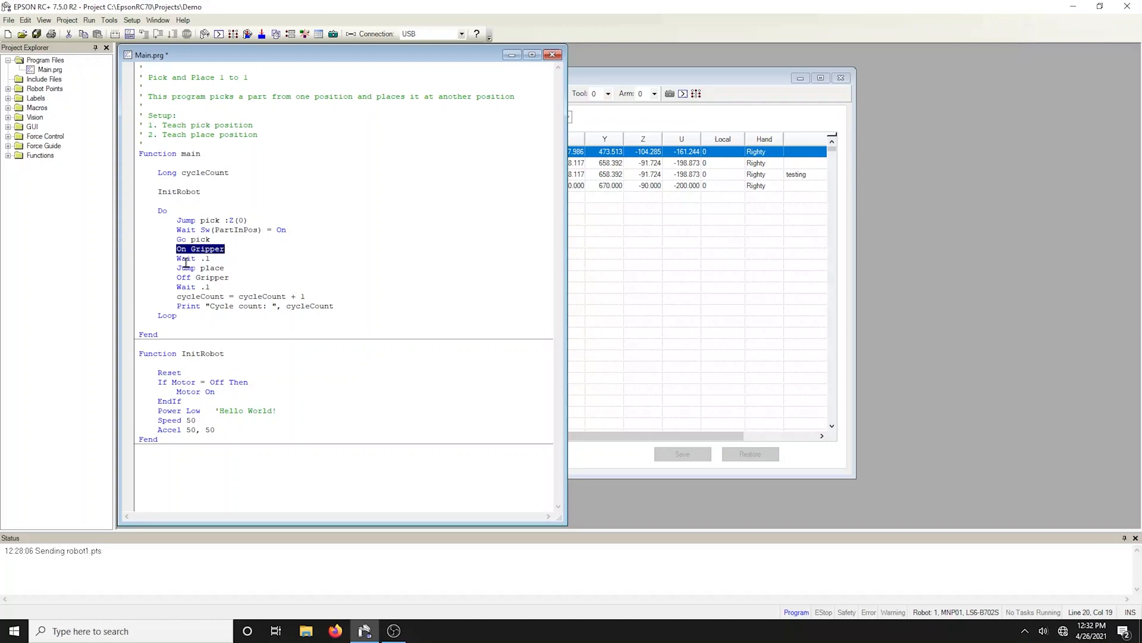
click(192, 258)
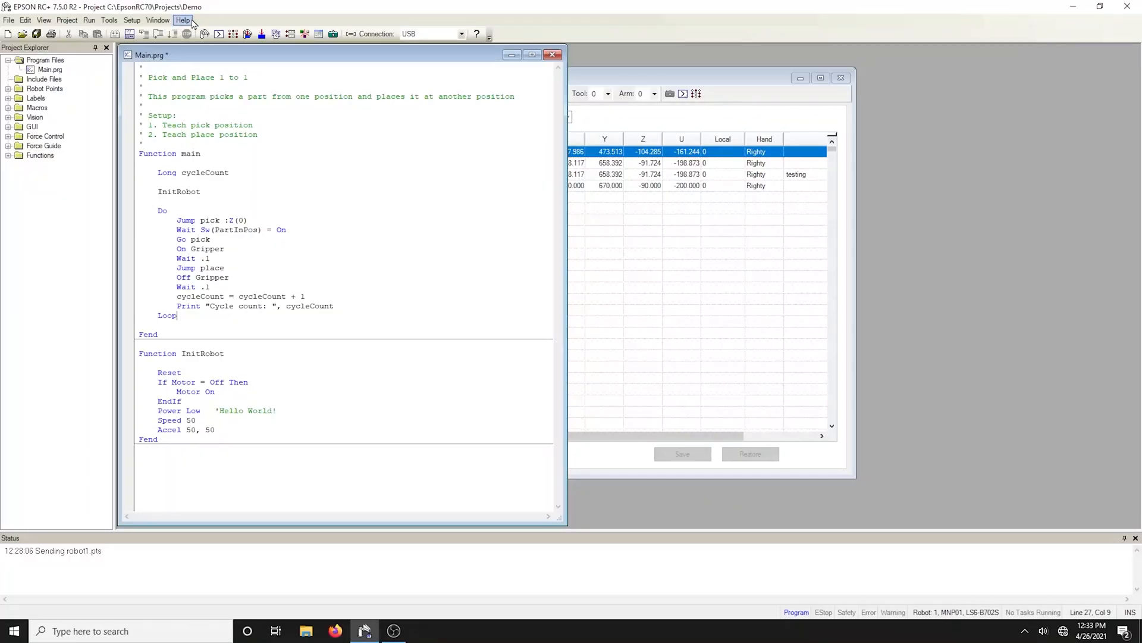
Step: Open the RC90 Controller Manual and view its 11. I/O Connector RC90-B subsection
click(204, 91)
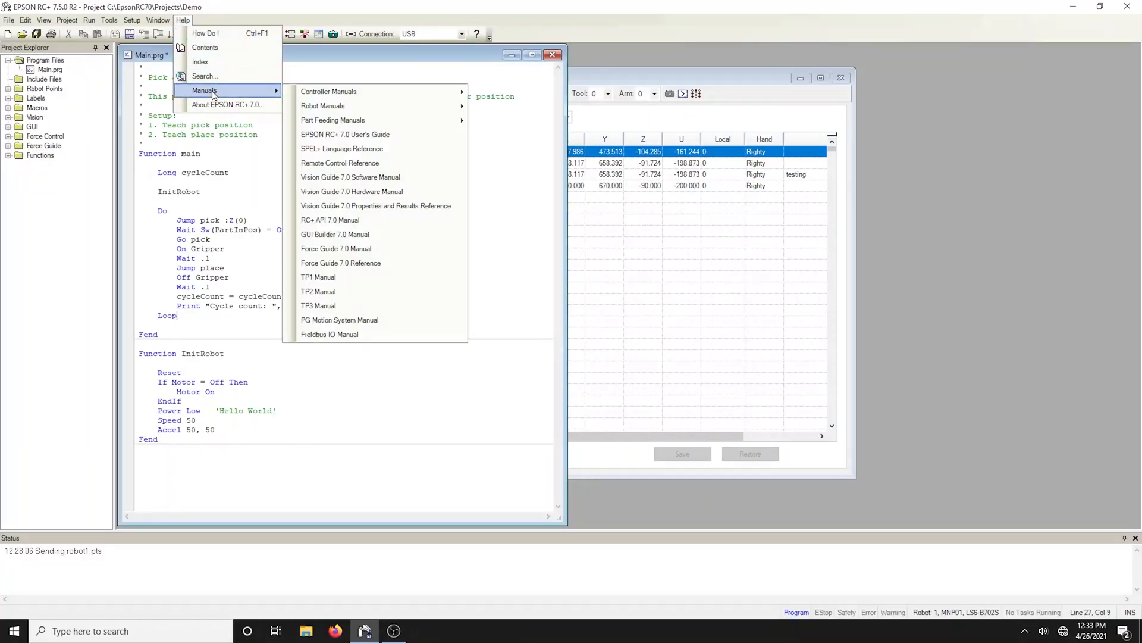
click(328, 91)
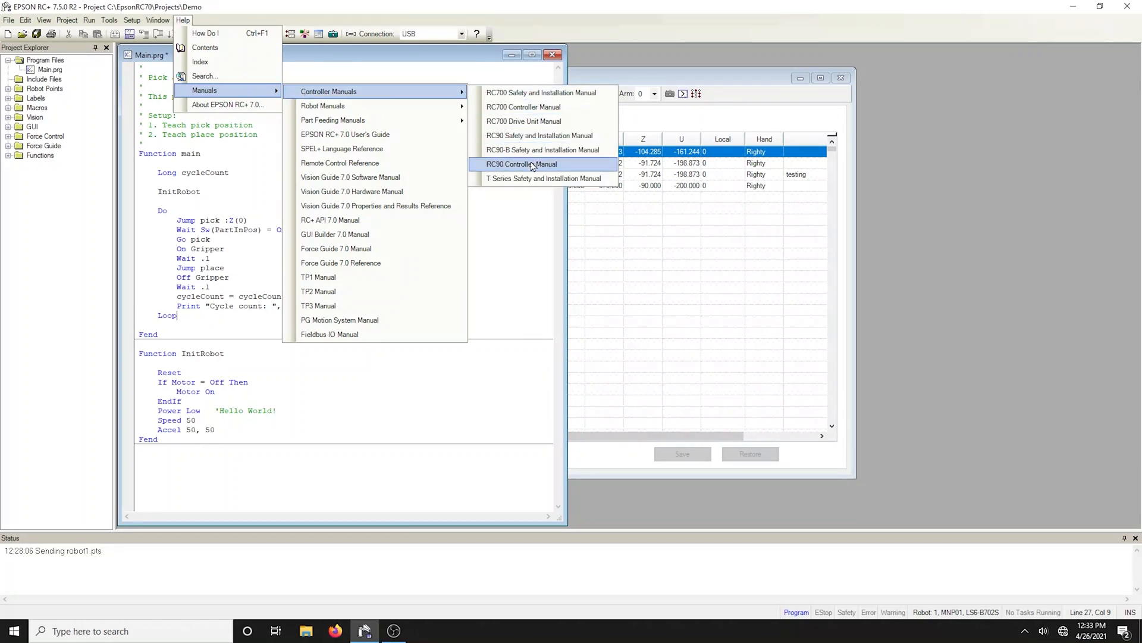
click(522, 164)
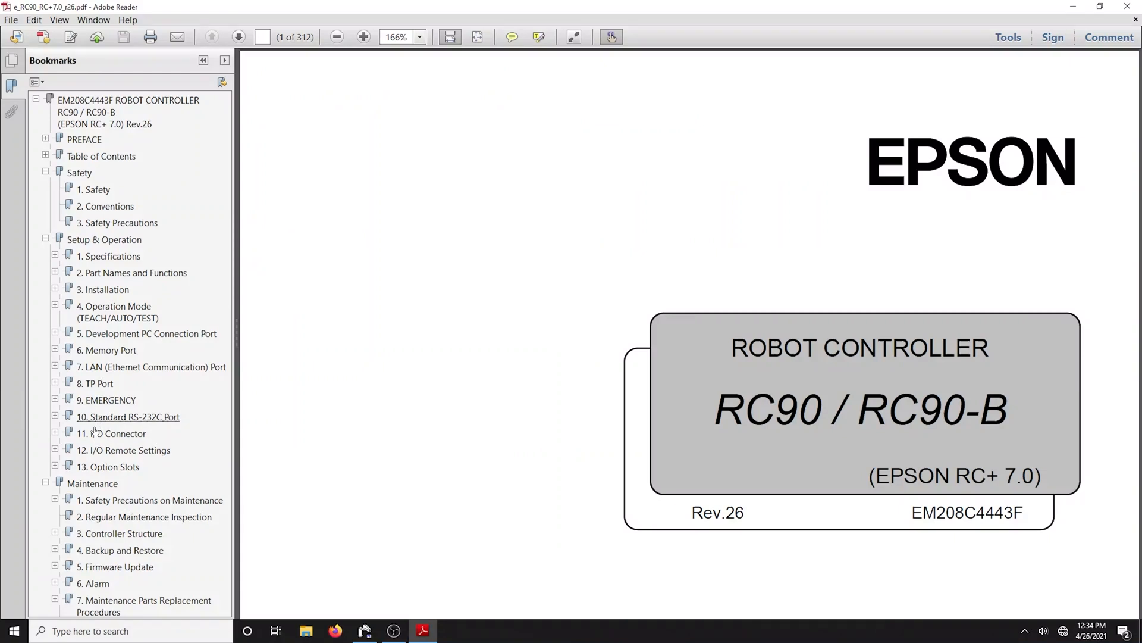
click(56, 433)
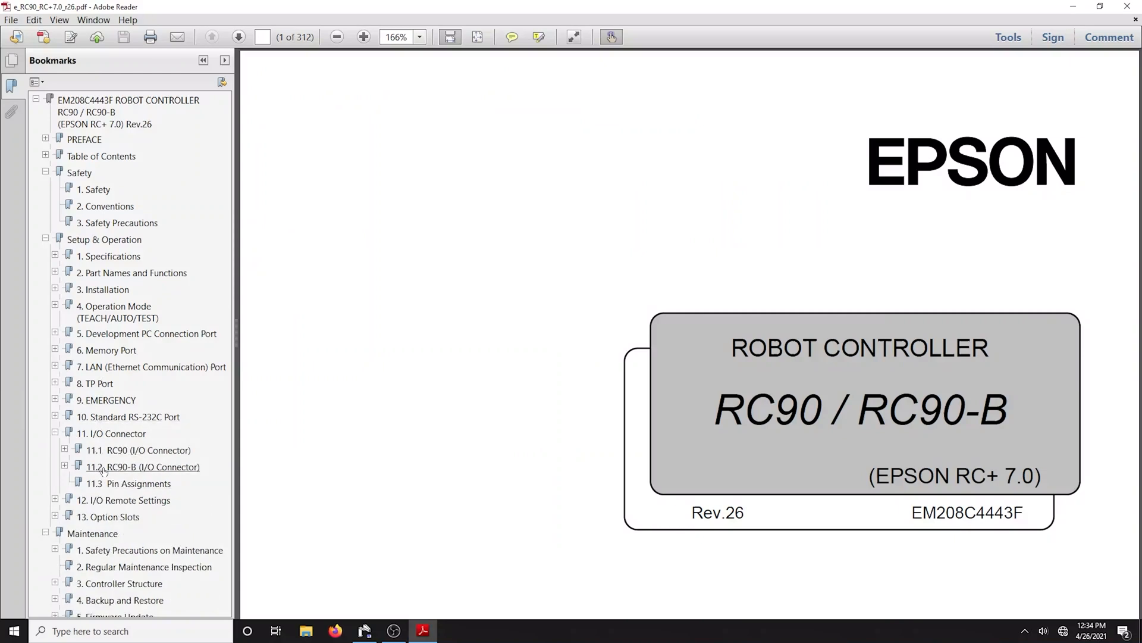
click(364, 630)
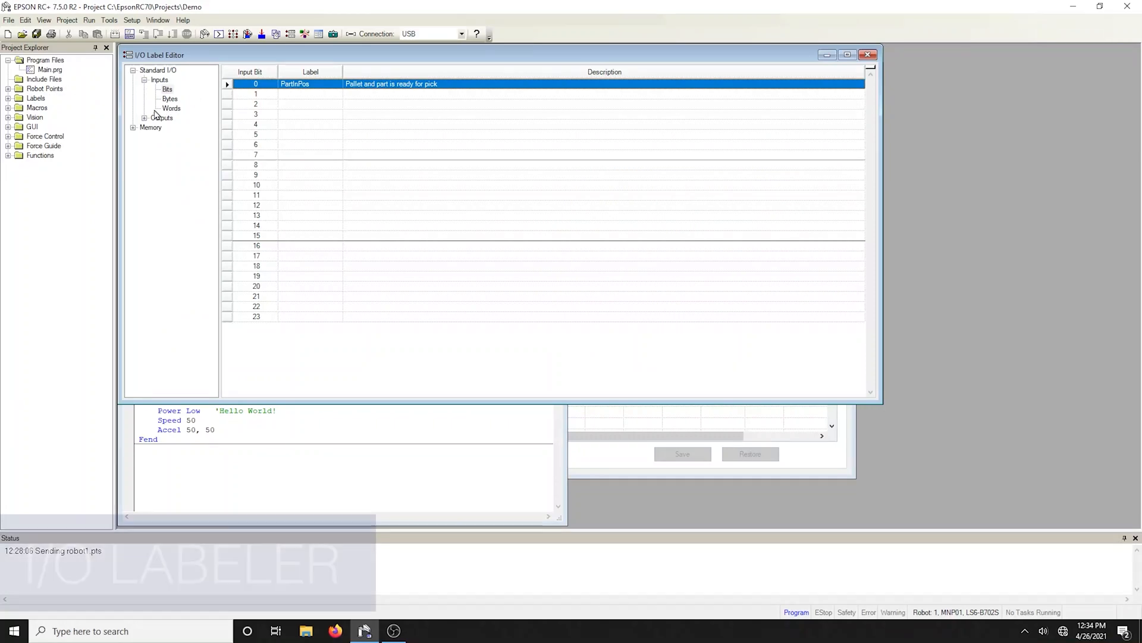
Step: View the Gripper output bit label, open the I/O Monitor, and build the project
click(162, 117)
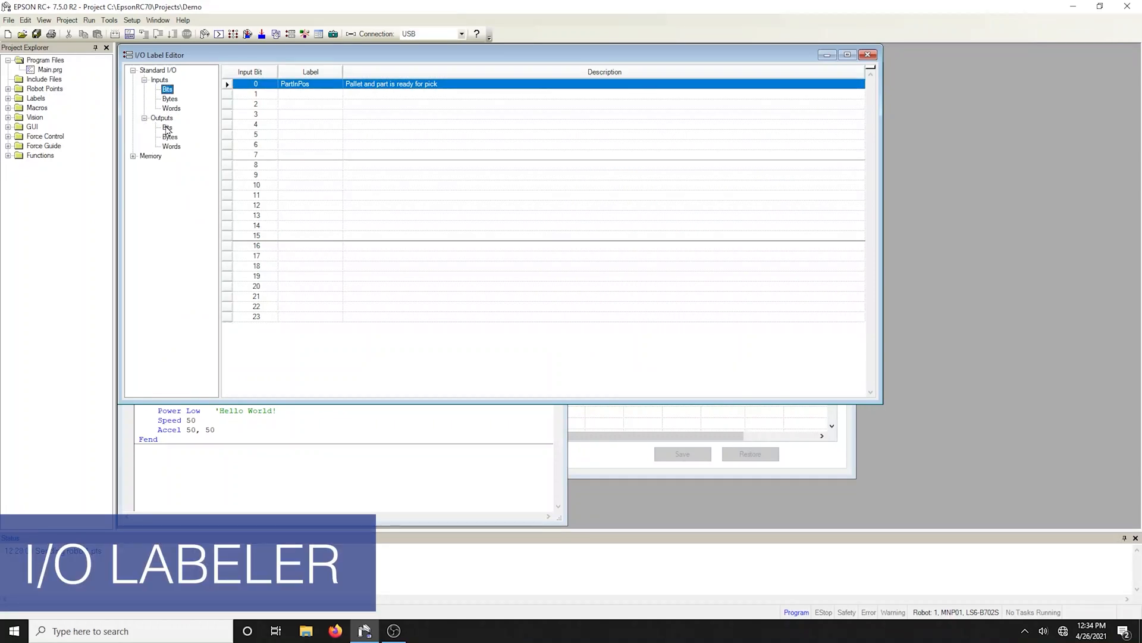
click(166, 127)
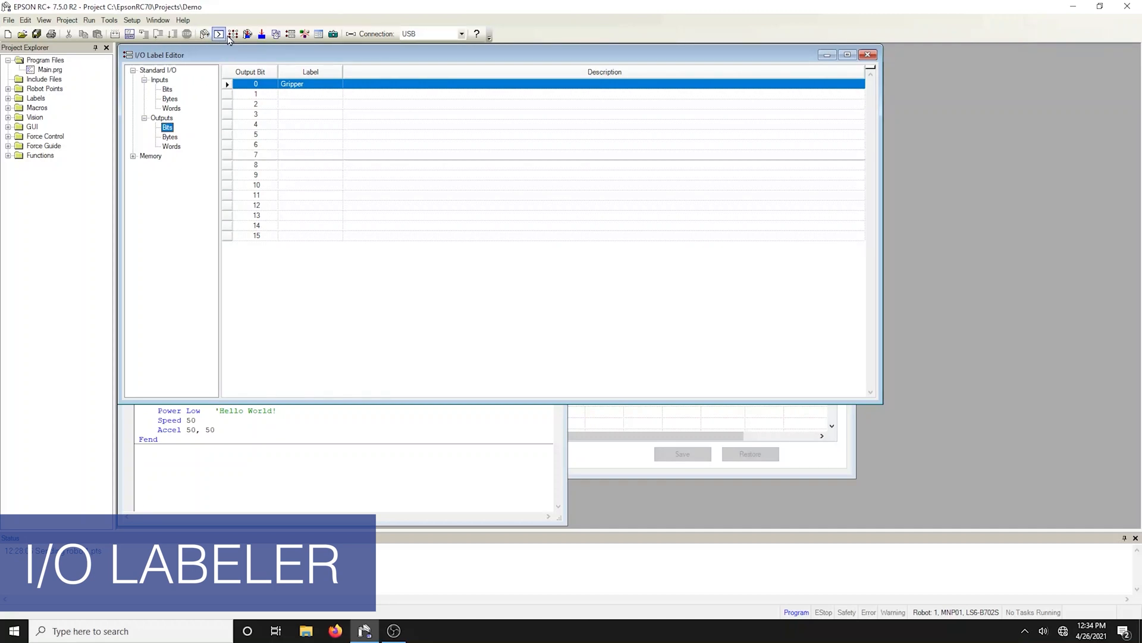
click(229, 34)
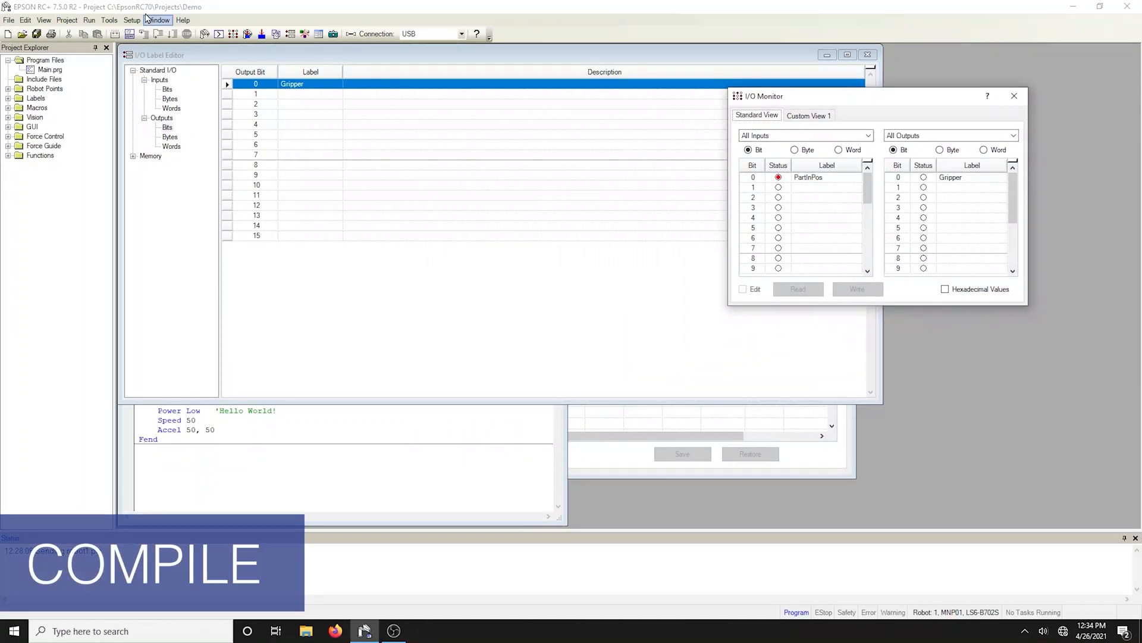
click(88, 20)
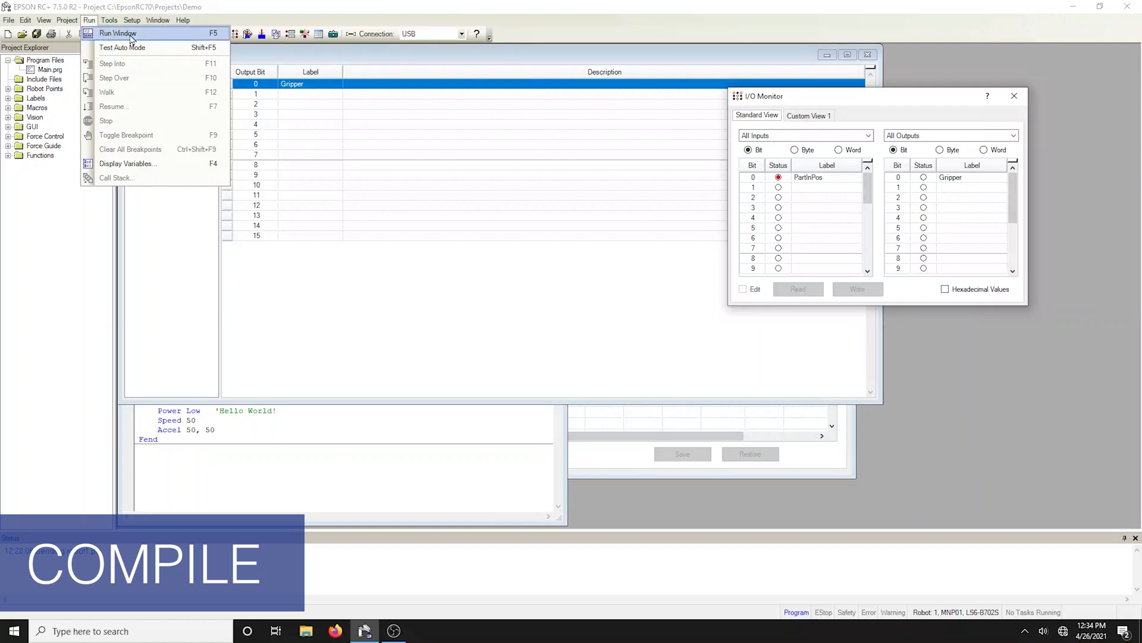
click(143, 34)
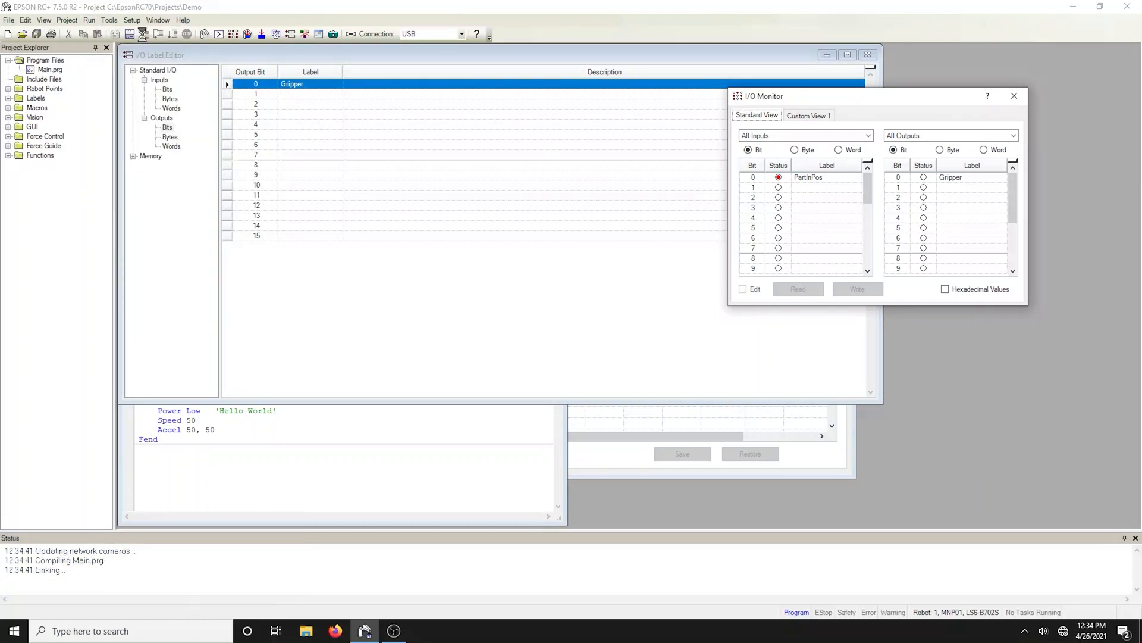
mouse_move(143, 33)
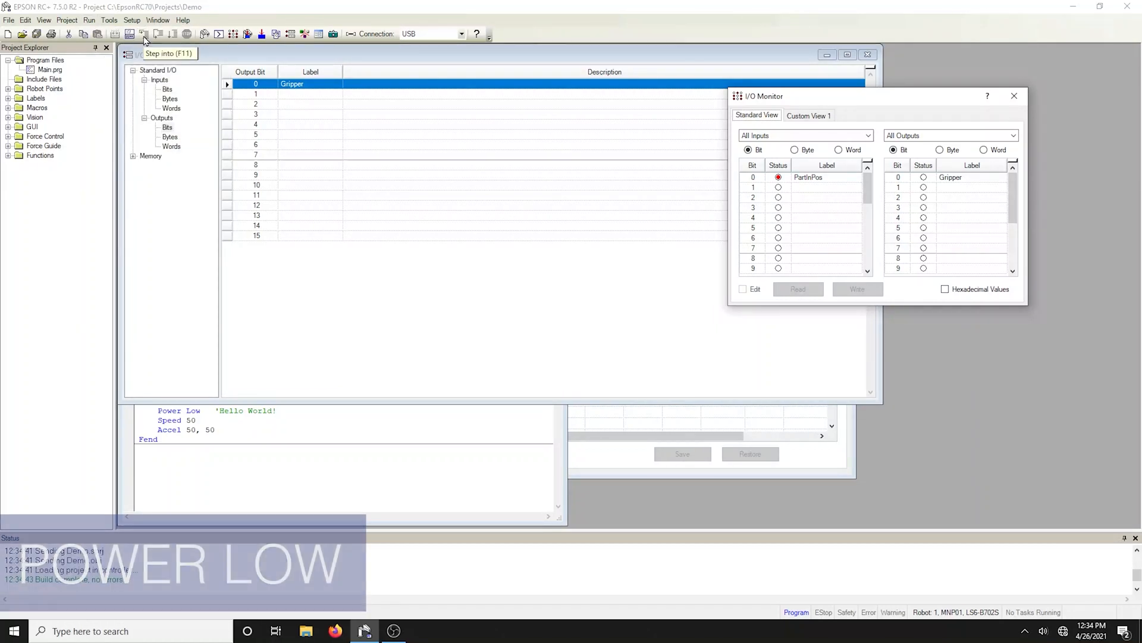